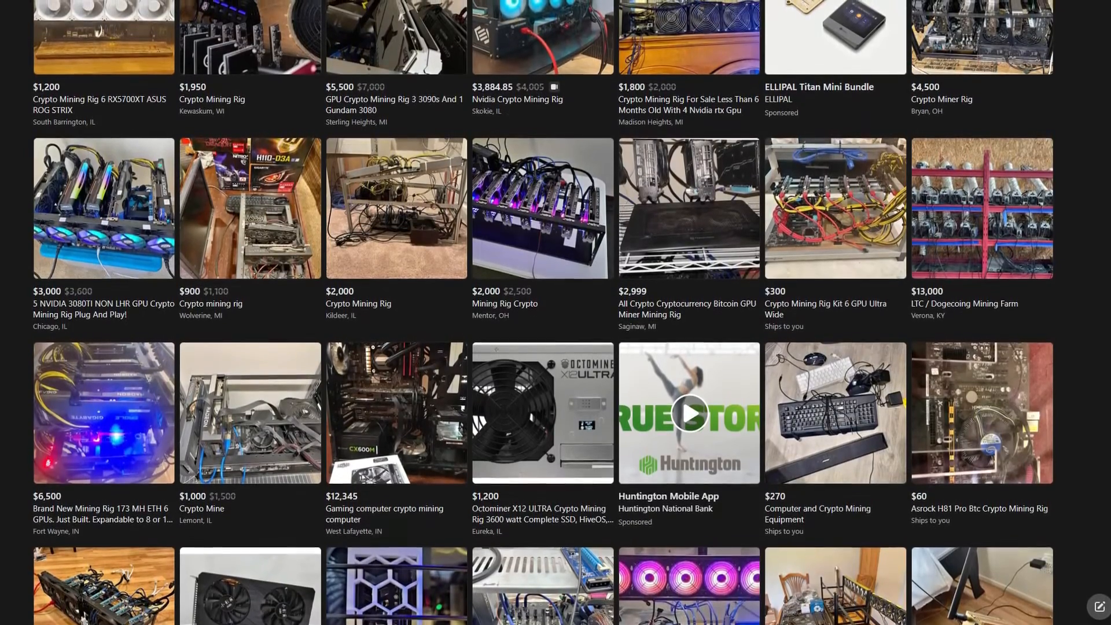
pyautogui.scroll(-3)
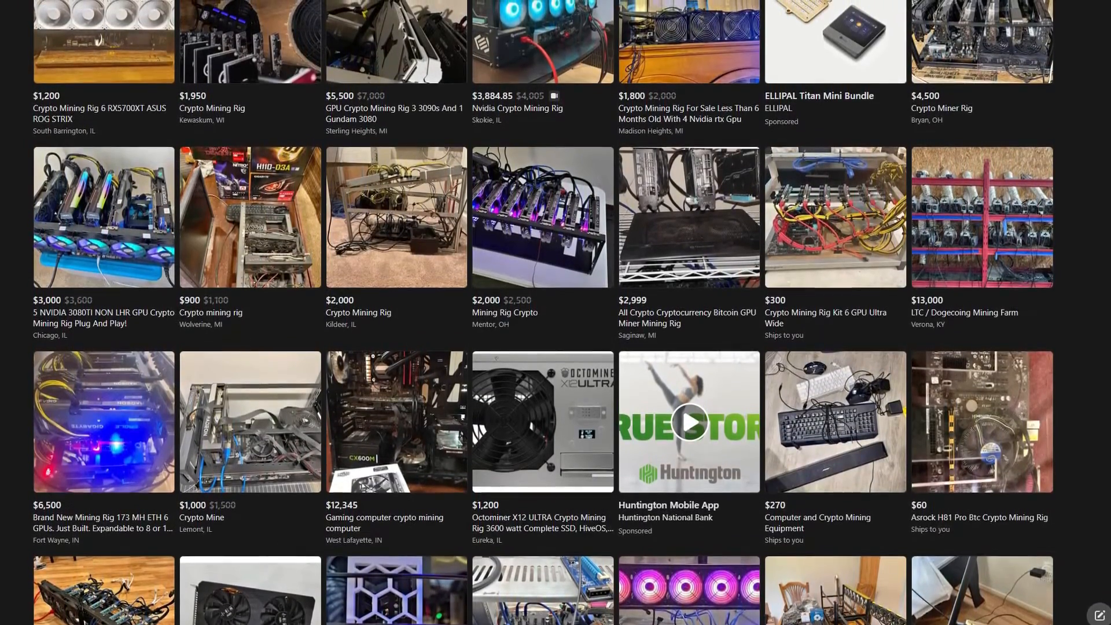
pyautogui.scroll(-3)
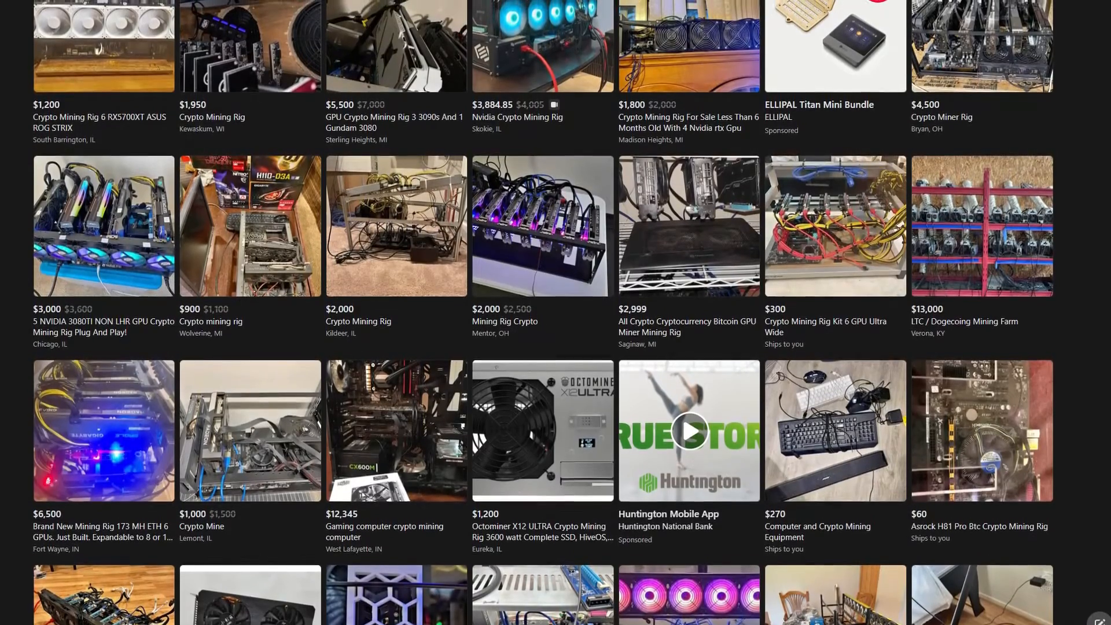
pyautogui.scroll(-3)
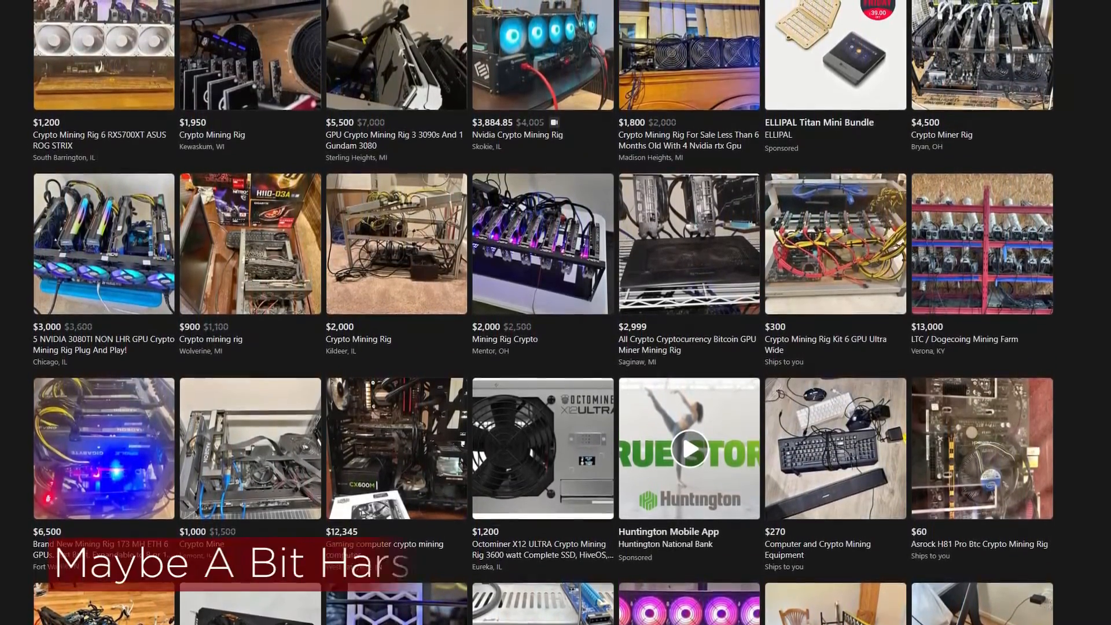
pyautogui.scroll(-3)
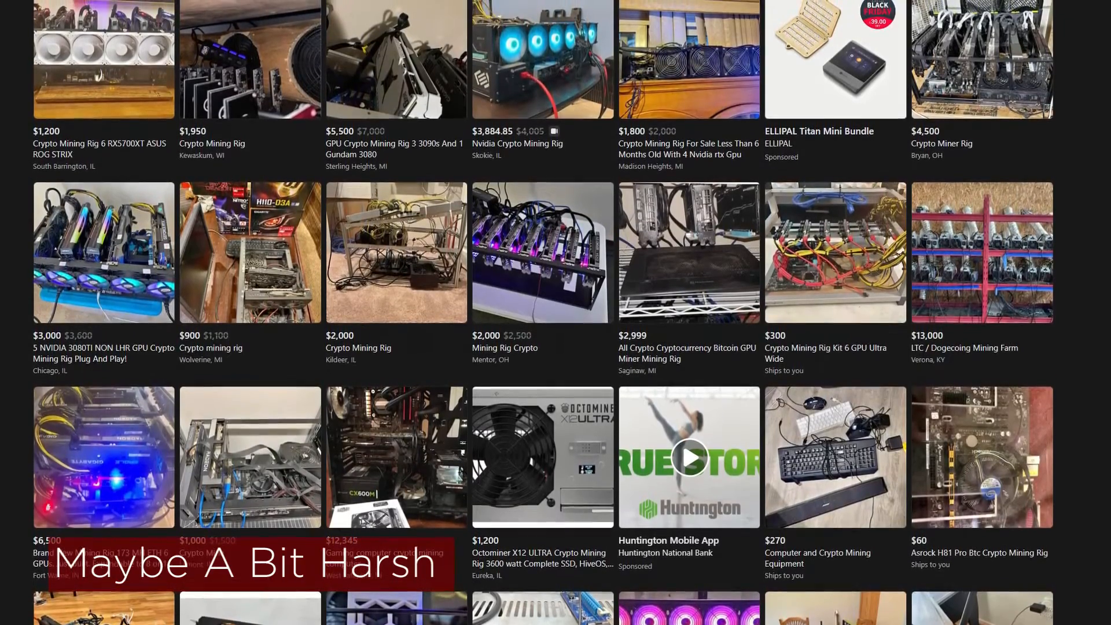
pyautogui.scroll(-3)
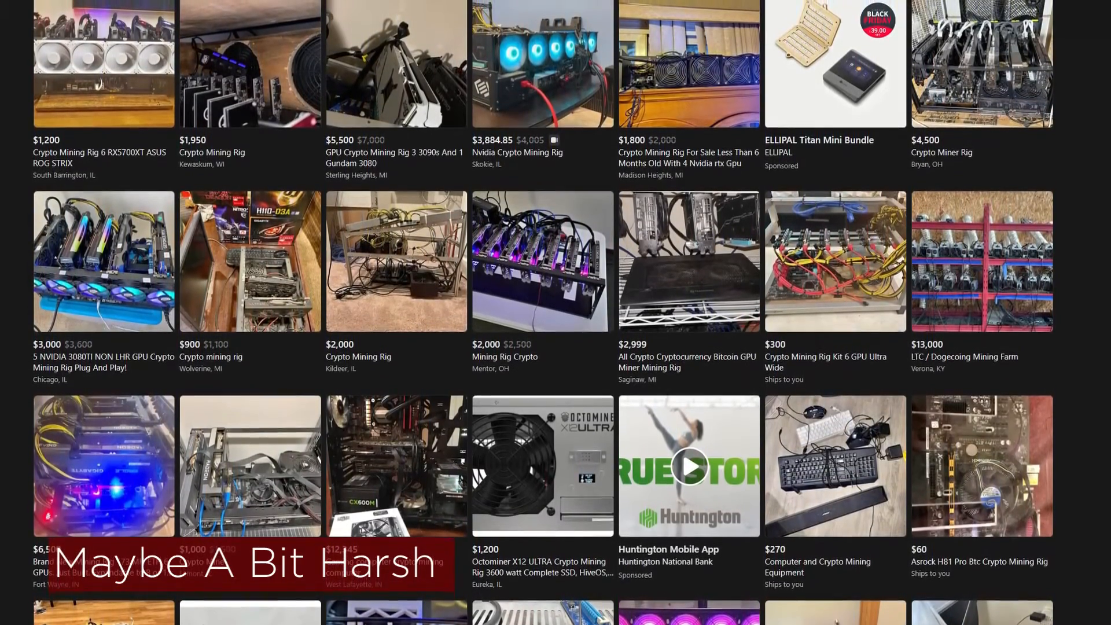
pyautogui.scroll(-3)
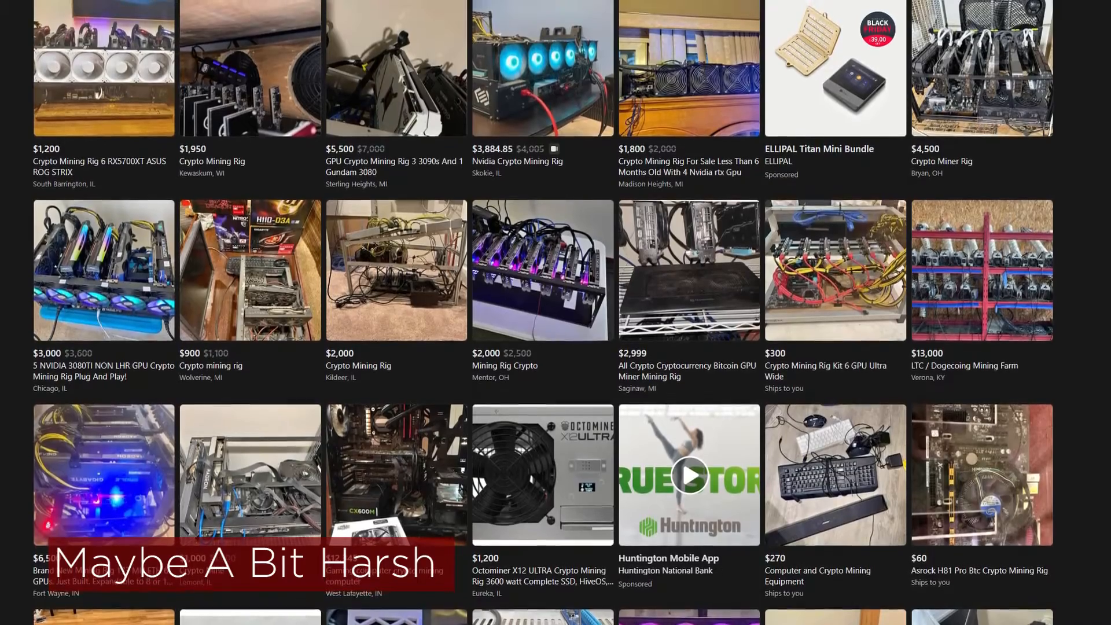
pyautogui.scroll(-3)
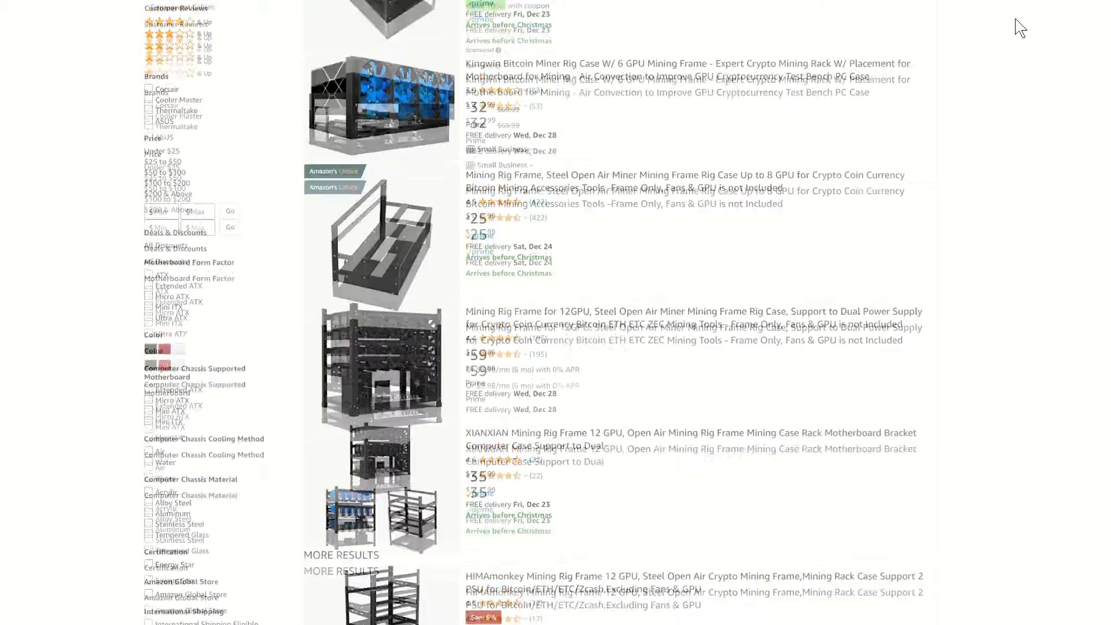
pyautogui.scroll(-3)
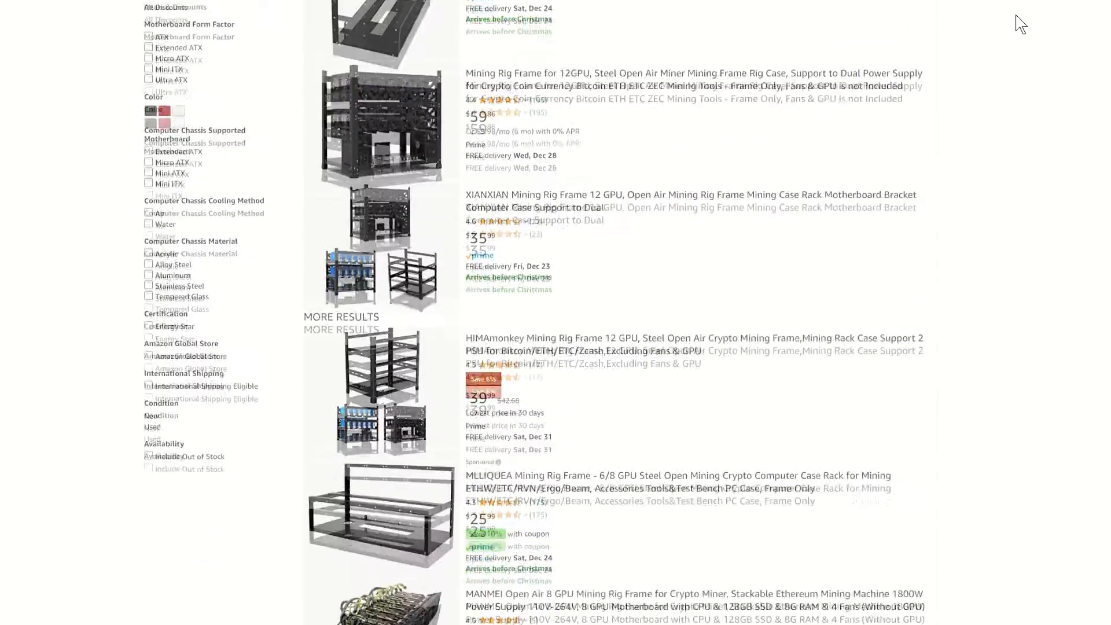
pyautogui.scroll(-3)
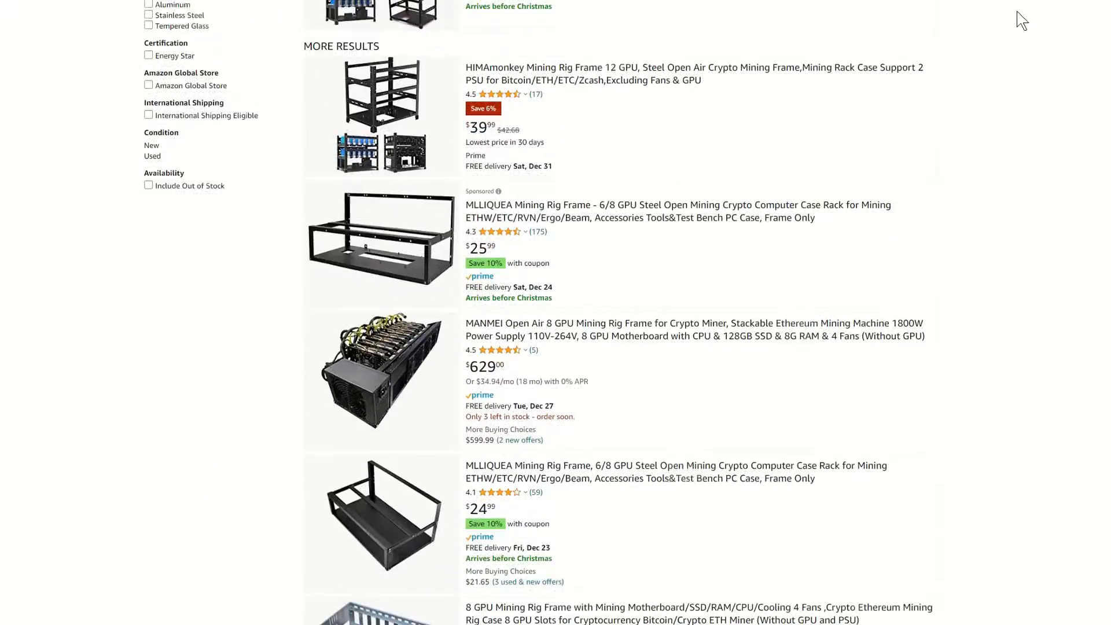
pyautogui.scroll(-3)
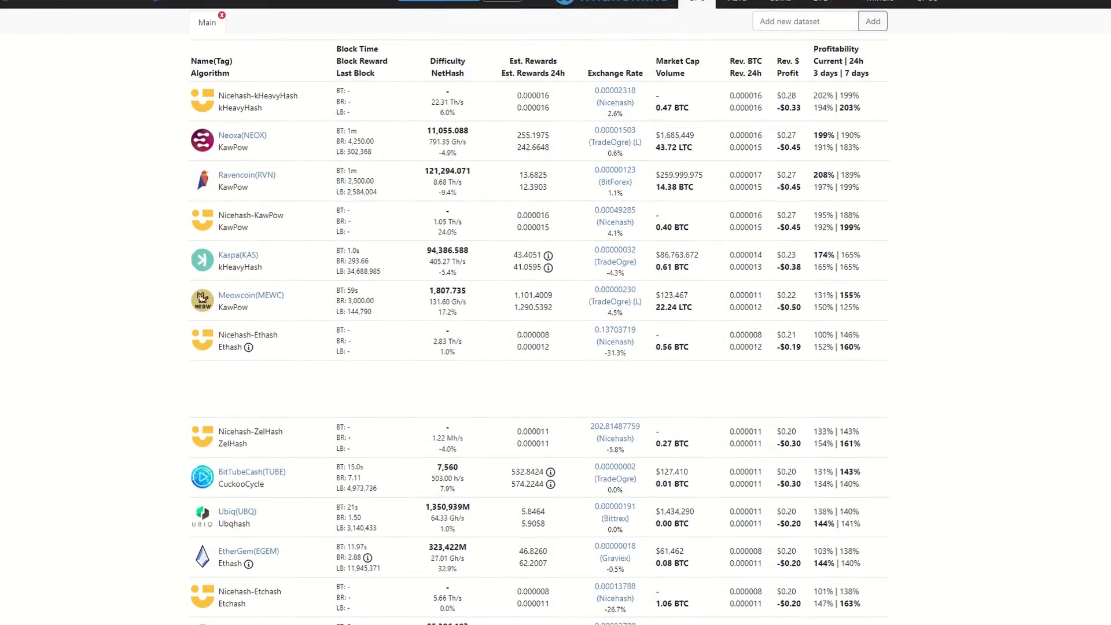
pyautogui.scroll(-3)
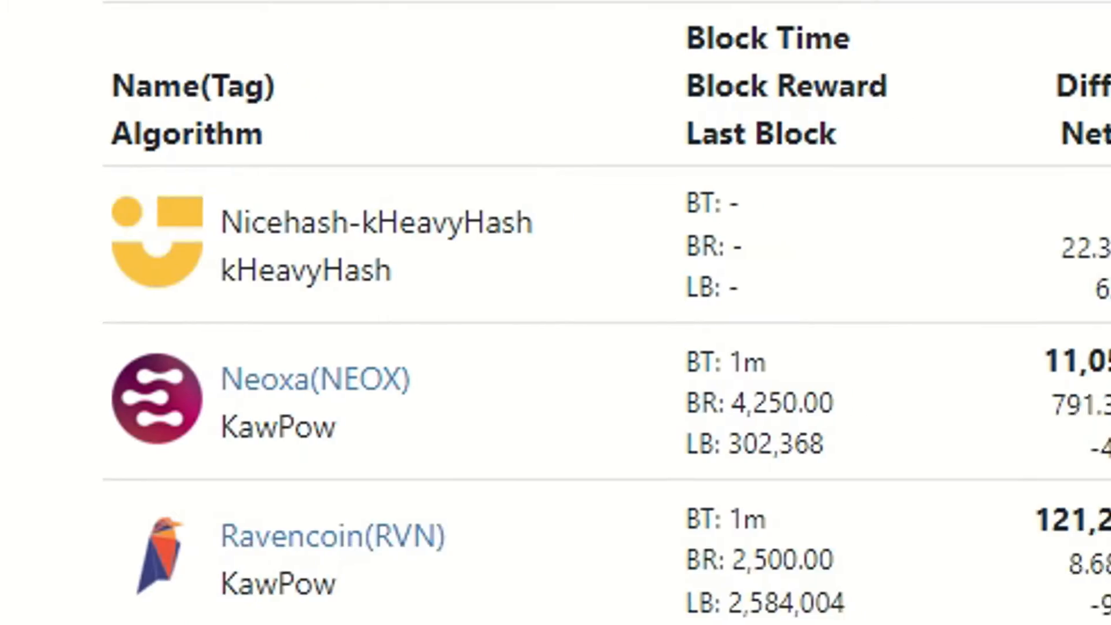
pyautogui.hscroll(3)
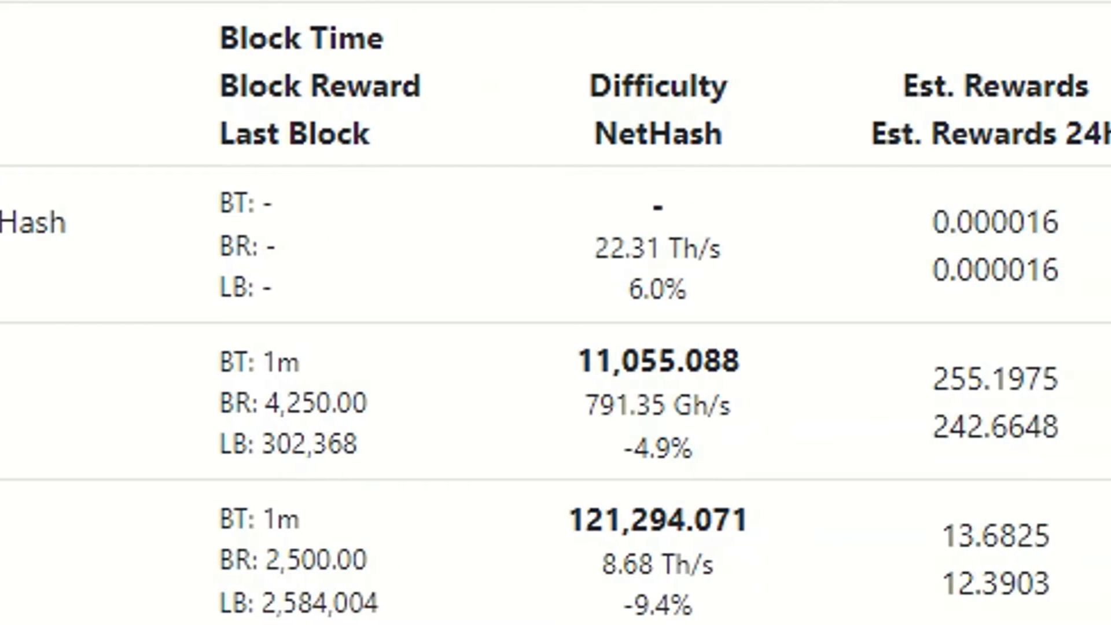
pyautogui.hscroll(3)
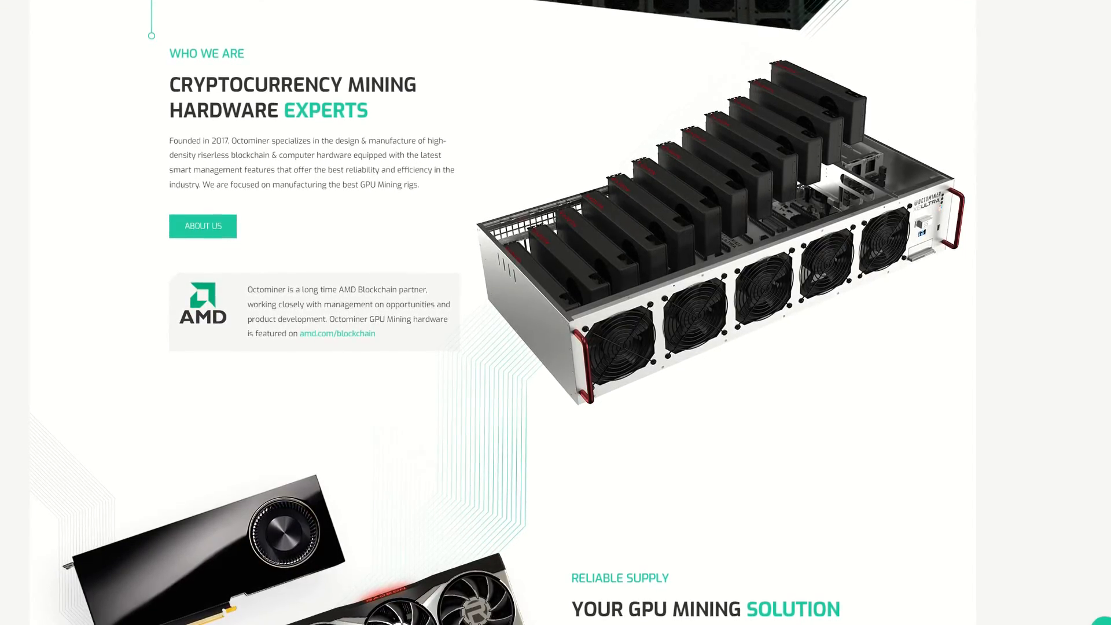
pyautogui.scroll(3)
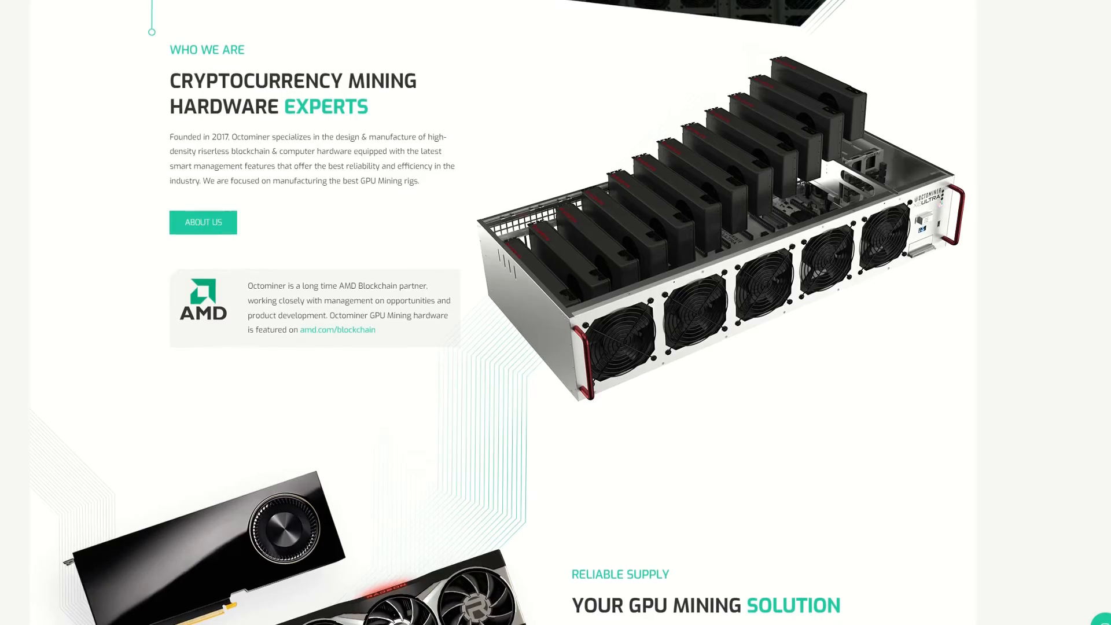
pyautogui.scroll(-3)
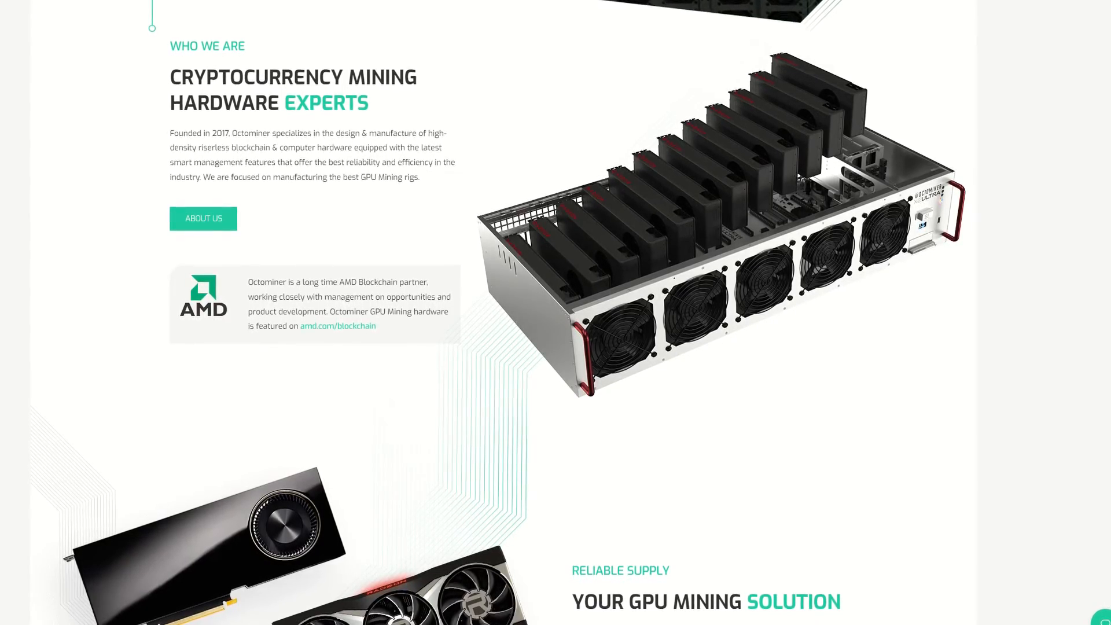